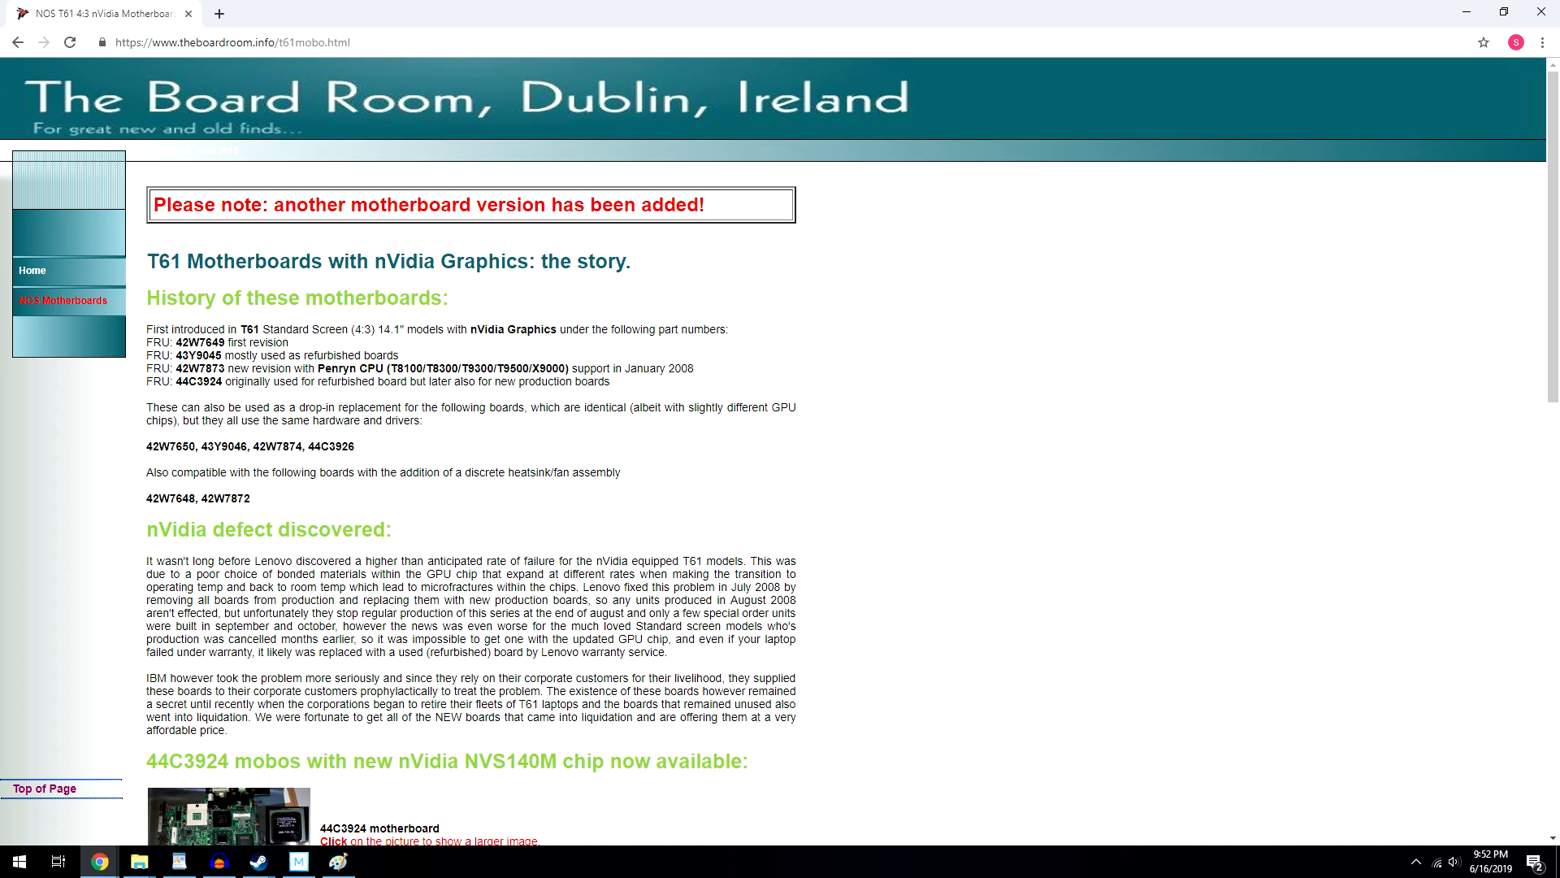
- Go to The Board Room home page (index.html) via the sidebar Home link
left_click(32, 270)
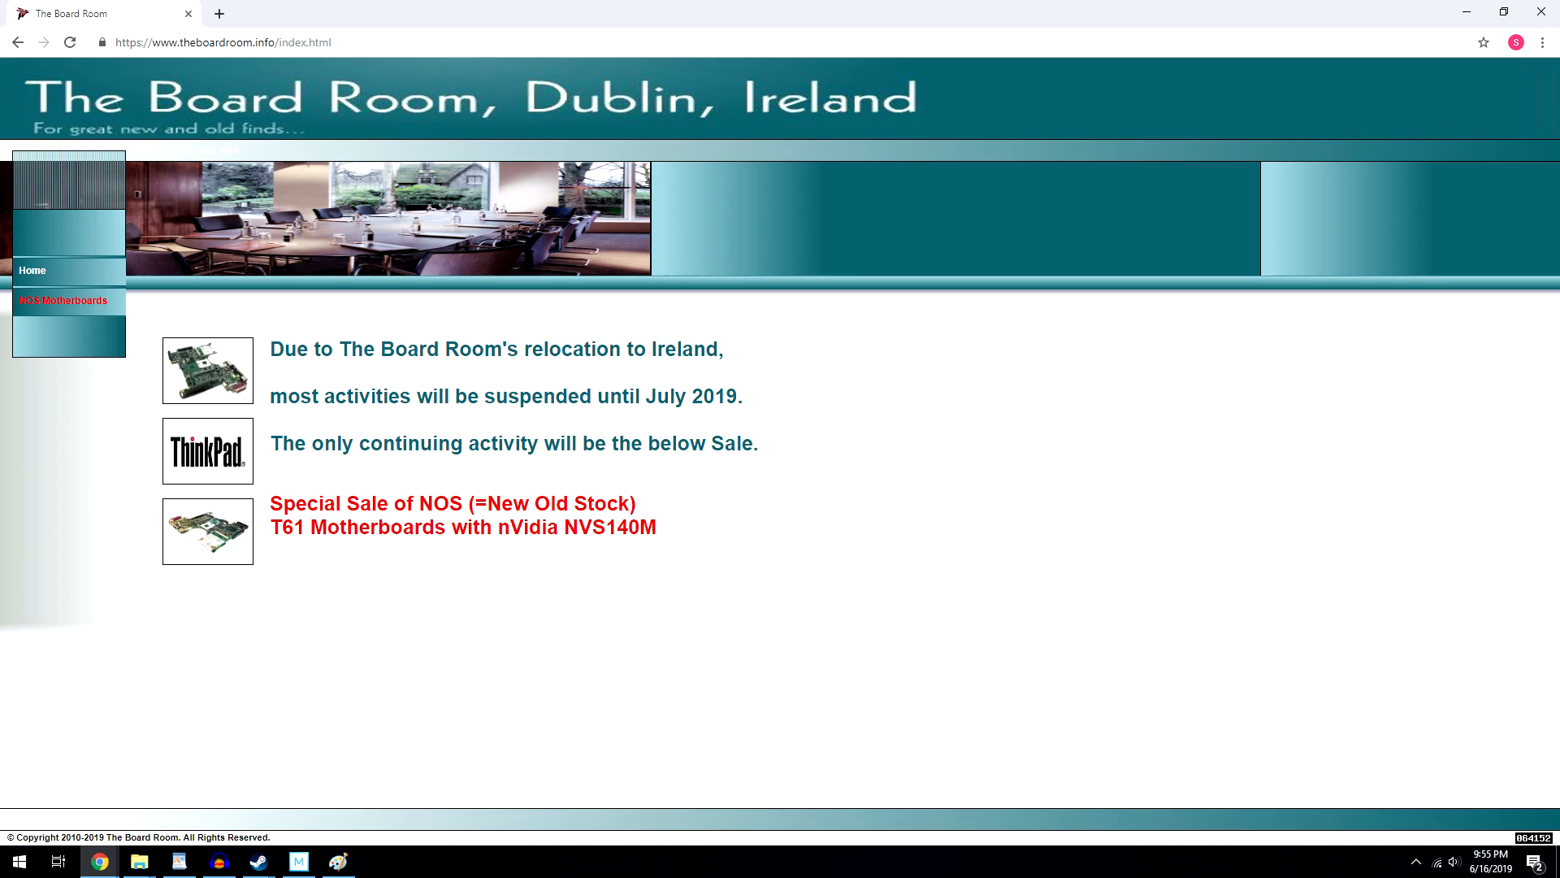